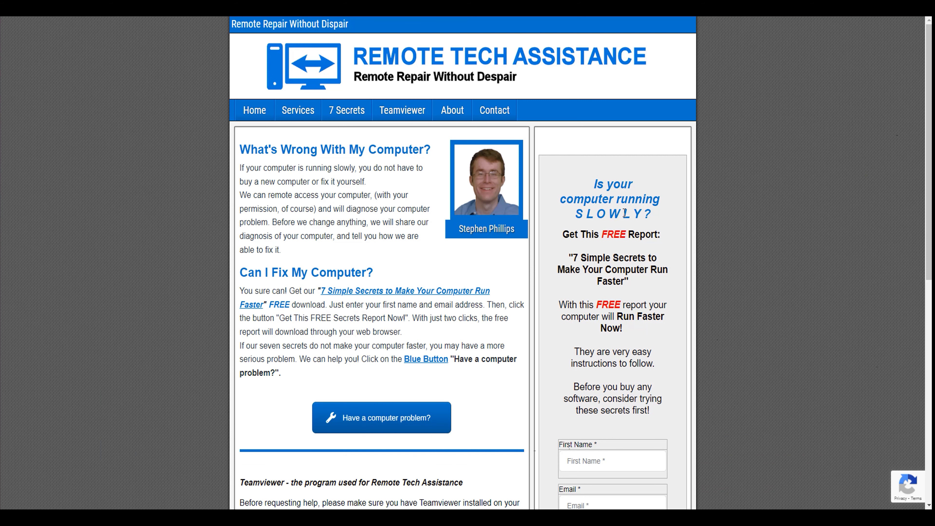
# Download the Armoury Crate 3.1.2.0 installer and reveal the zip in its folder.
pyautogui.scroll(-3)
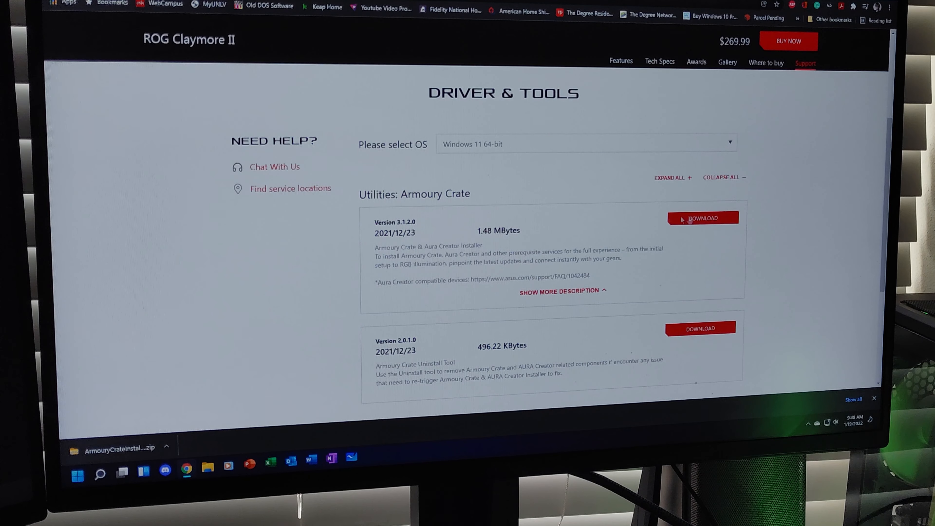
pyautogui.click(702, 218)
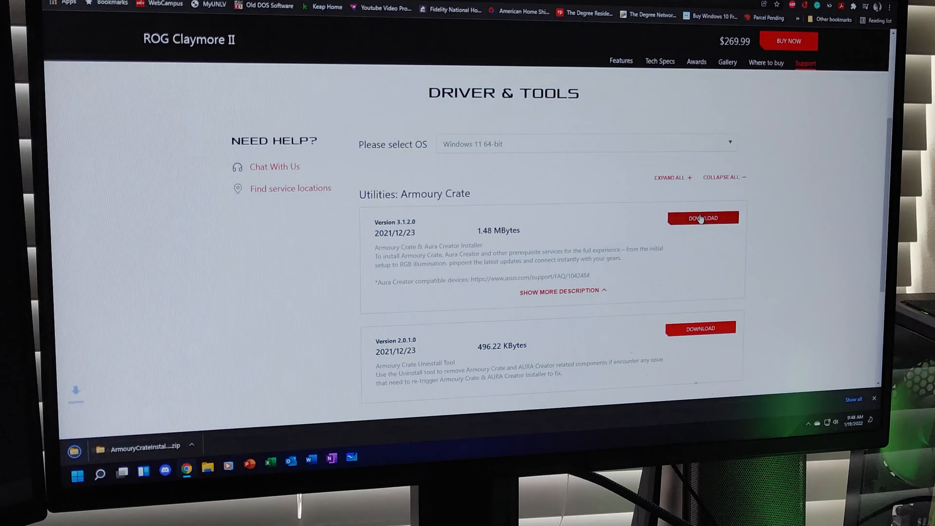
pyautogui.click(702, 218)
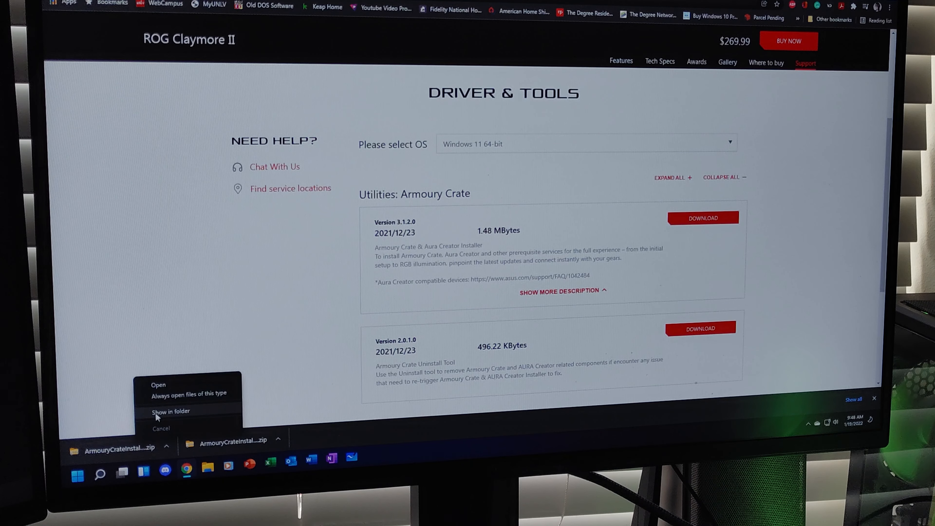
pyautogui.click(170, 412)
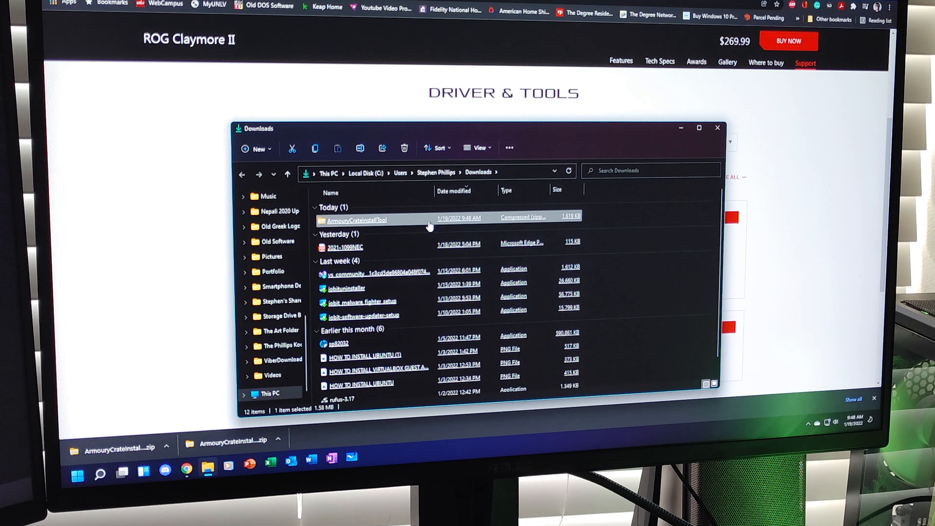
# Run ArmouryCrateInstaller from inside the ArmouryCrateInstallTool archive.
pyautogui.doubleClick(357, 220)
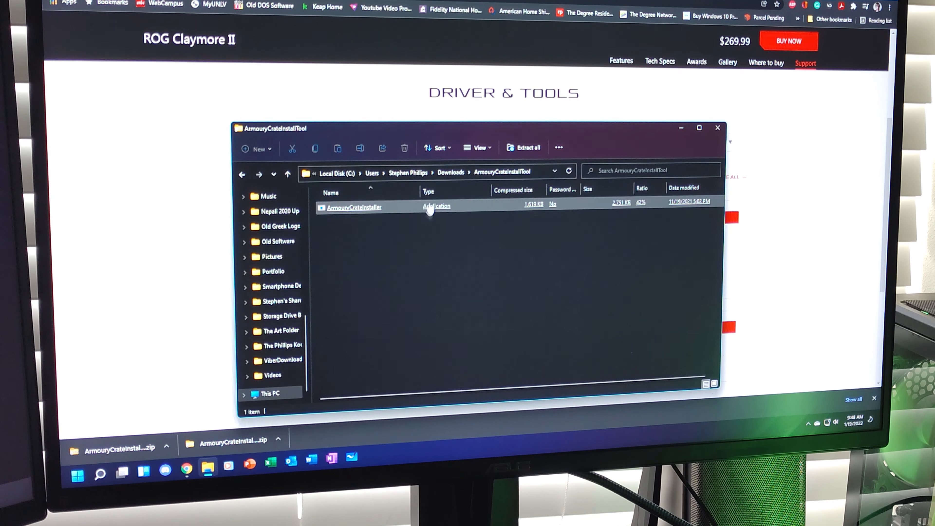
pyautogui.click(353, 207)
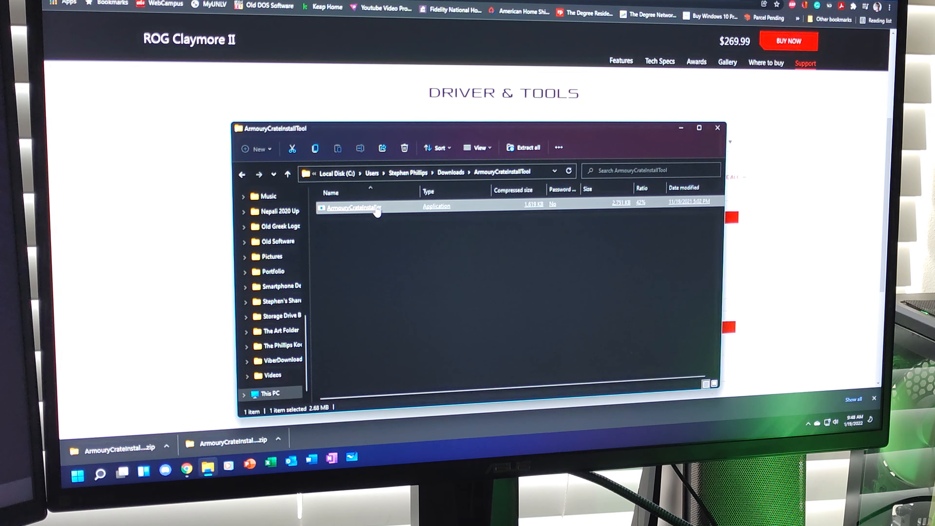
pyautogui.doubleClick(354, 207)
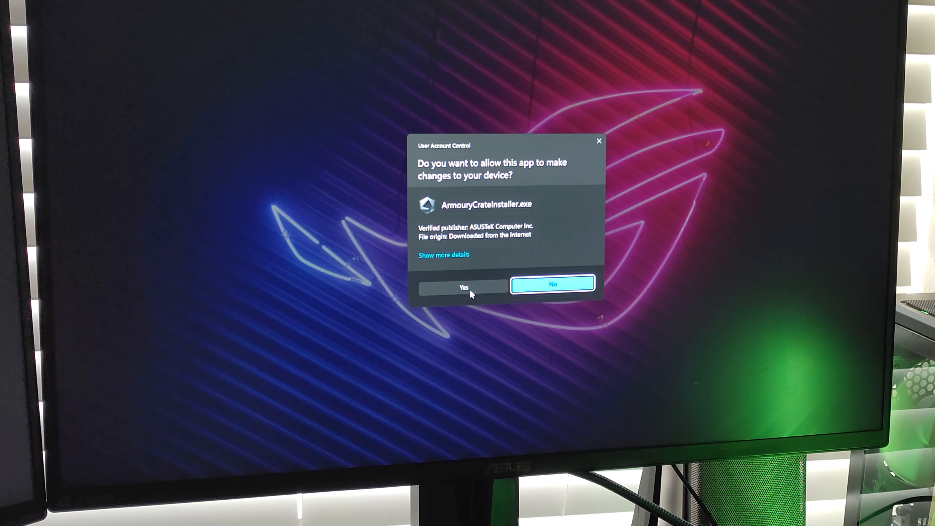
# Approve the UAC prompt, install Armoury Crate and launch it when finished.
pyautogui.click(465, 287)
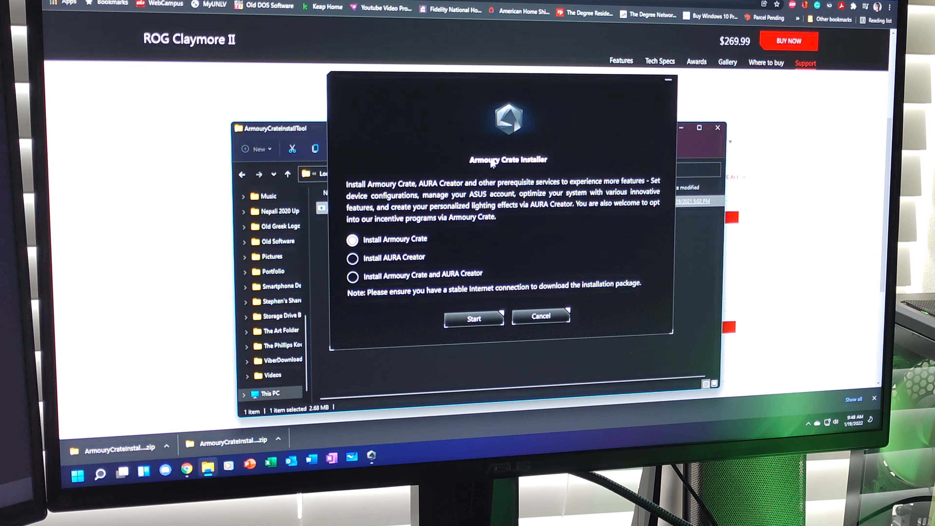
pyautogui.click(351, 239)
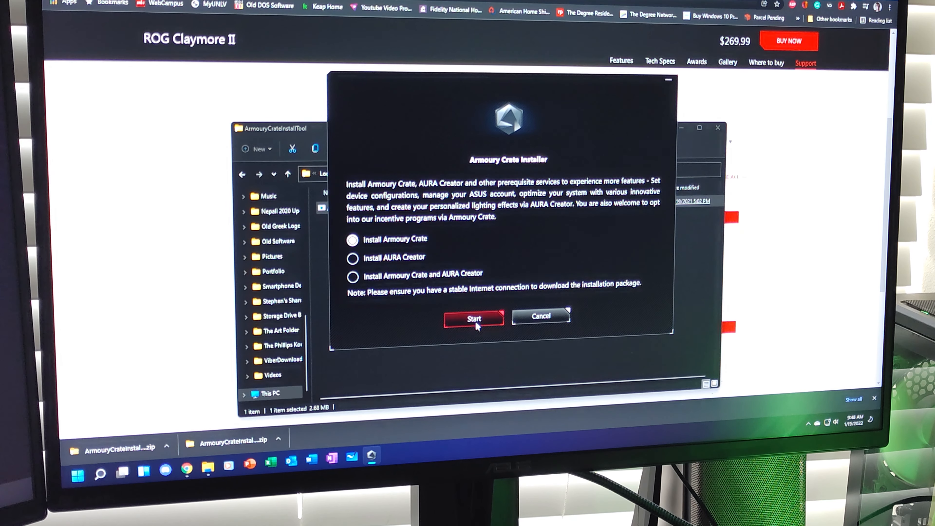
pyautogui.click(473, 318)
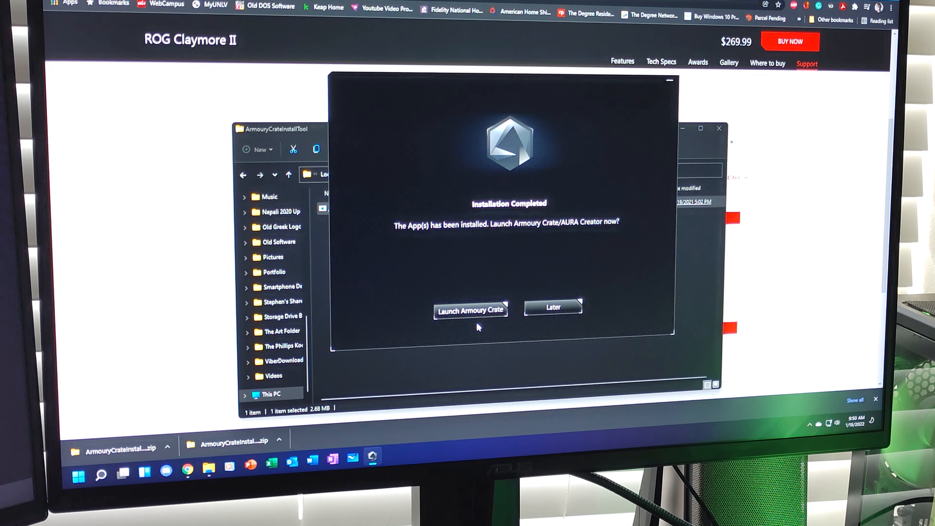
pyautogui.click(552, 308)
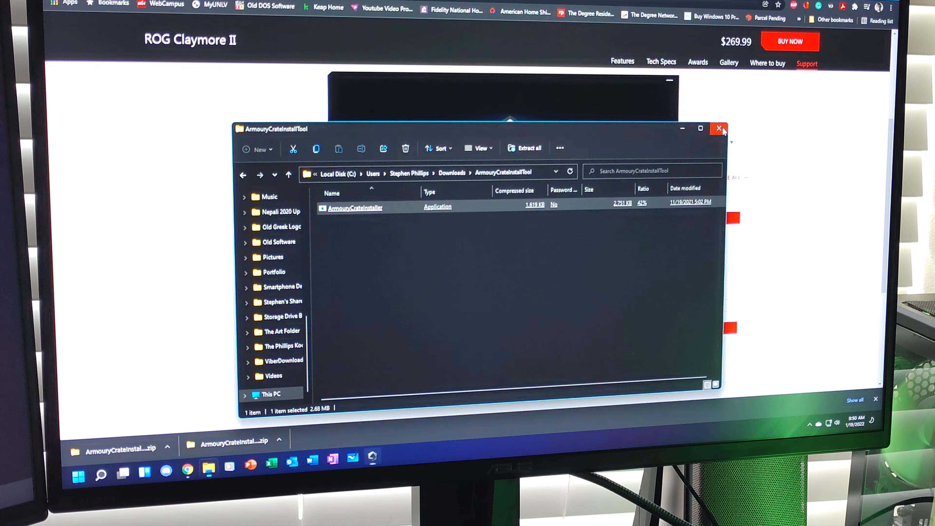
# Close the archive folder and select the ROG Claymore II device in Armoury Crate.
pyautogui.click(719, 128)
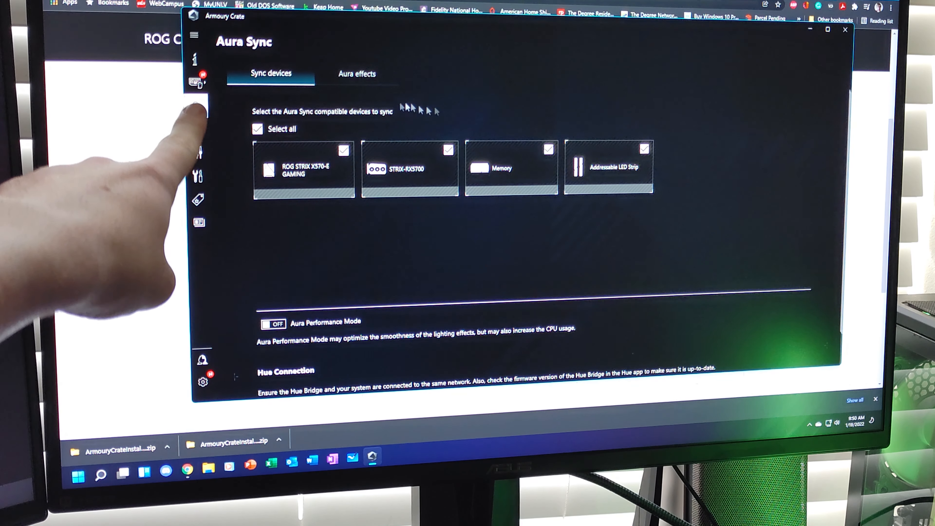
pyautogui.click(200, 79)
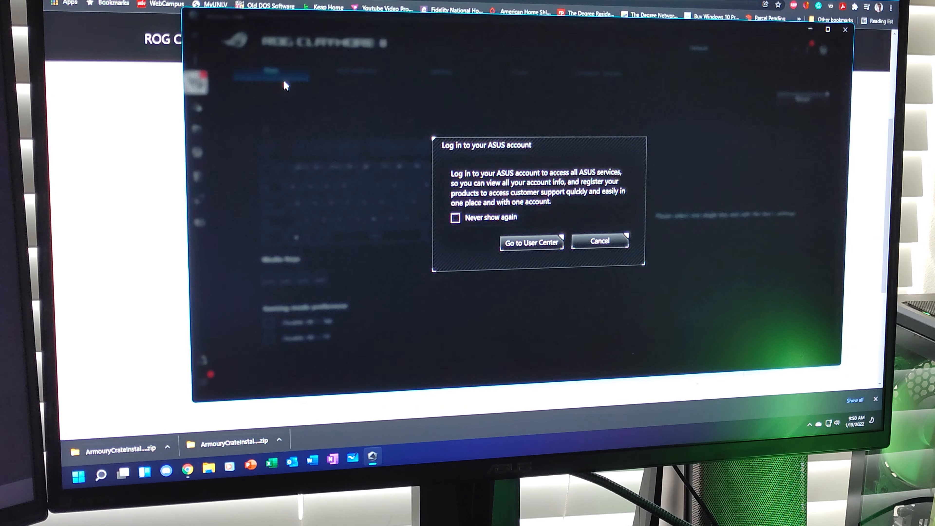
pyautogui.moveTo(600, 229)
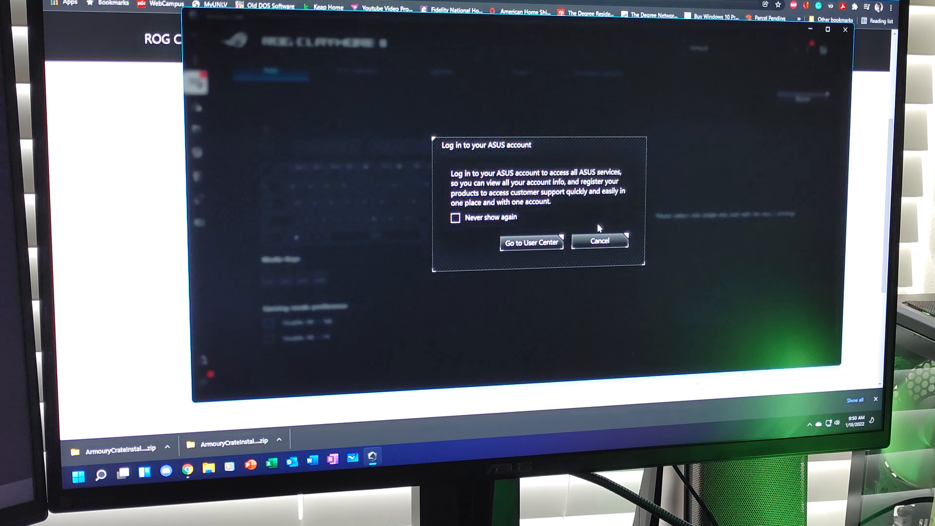
# Cancel the ASUS account login and bring up the keyboard's RGB Indicator options.
pyautogui.click(600, 241)
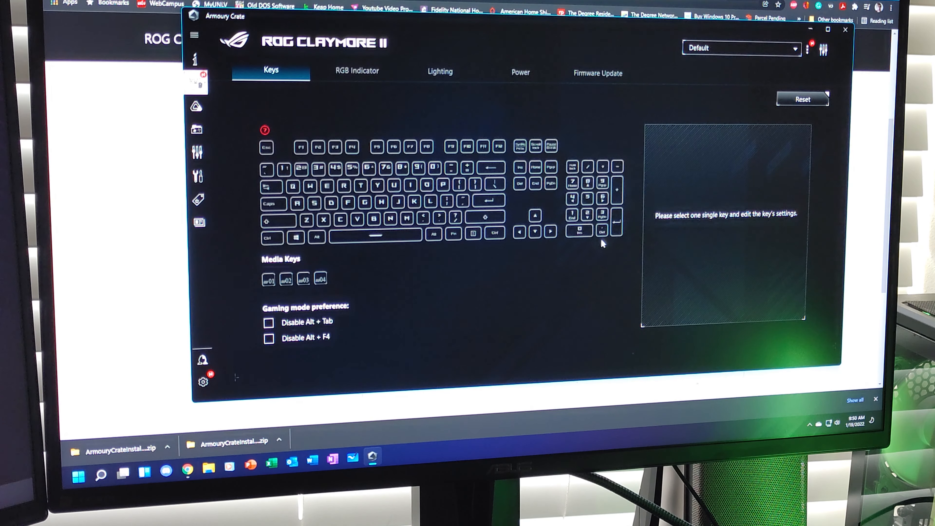
pyautogui.click(401, 168)
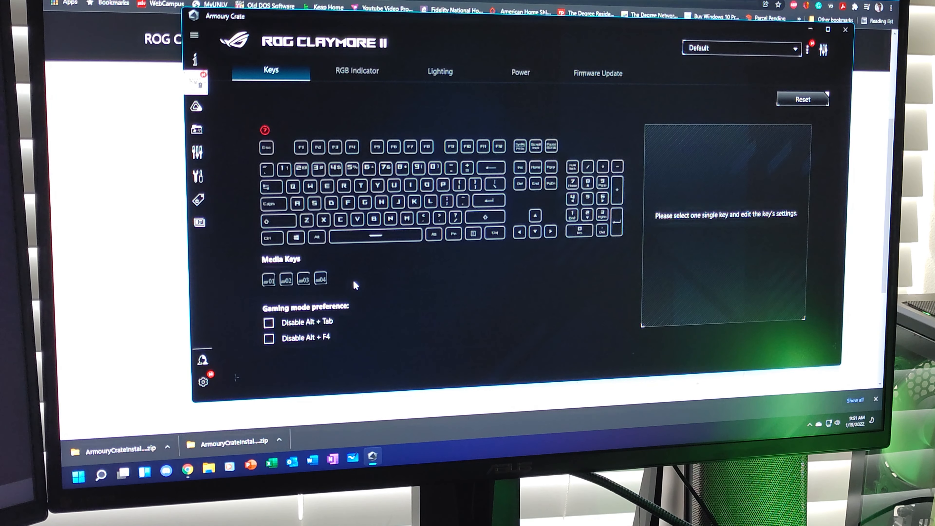
pyautogui.moveTo(360, 287)
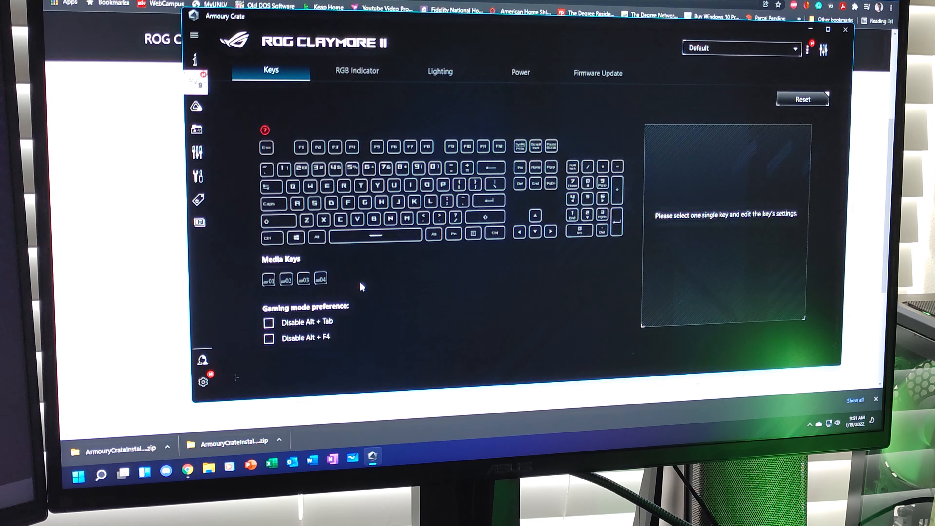
pyautogui.moveTo(357, 70)
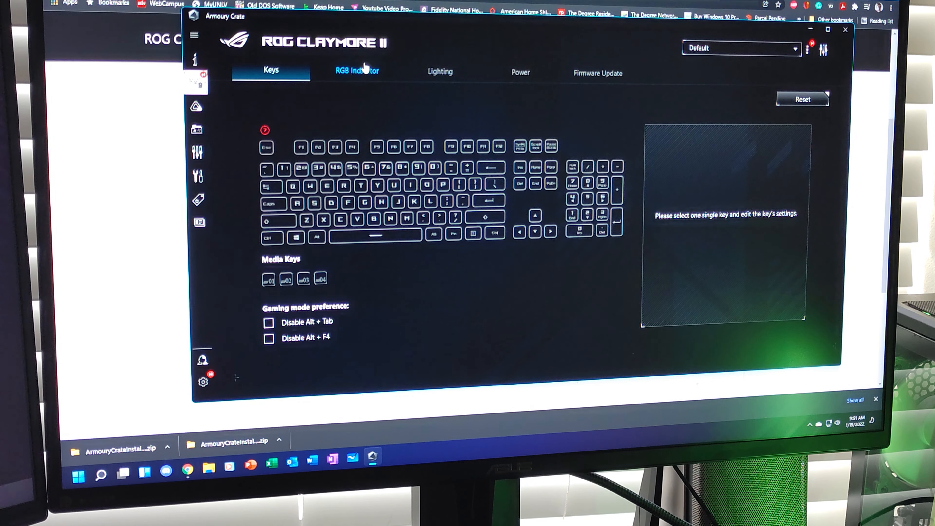
pyautogui.click(357, 71)
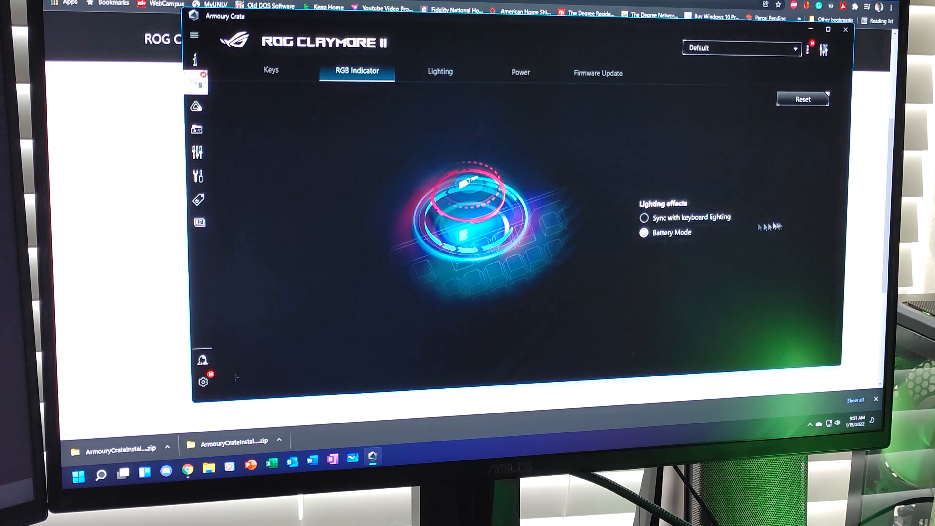
# Set the RGB indicator to Battery Mode instead of syncing with keyboard lighting.
pyautogui.click(643, 217)
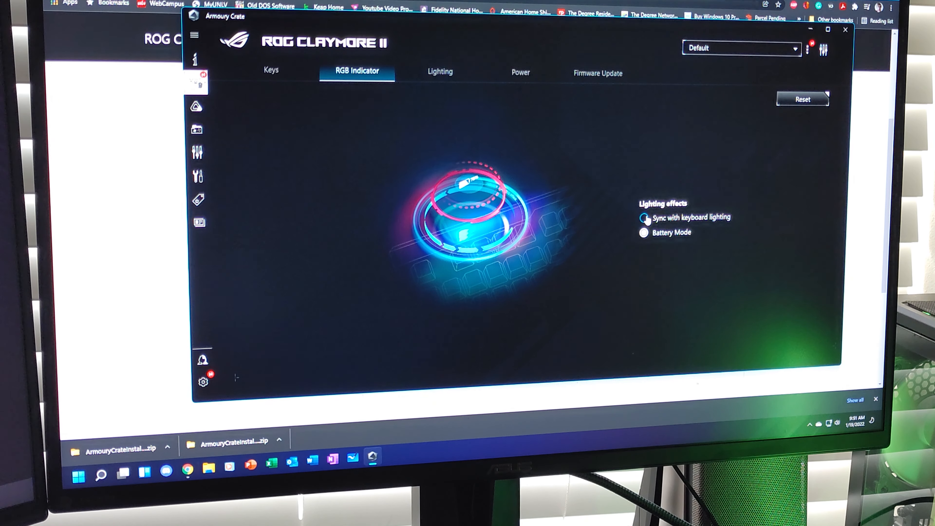
pyautogui.click(644, 233)
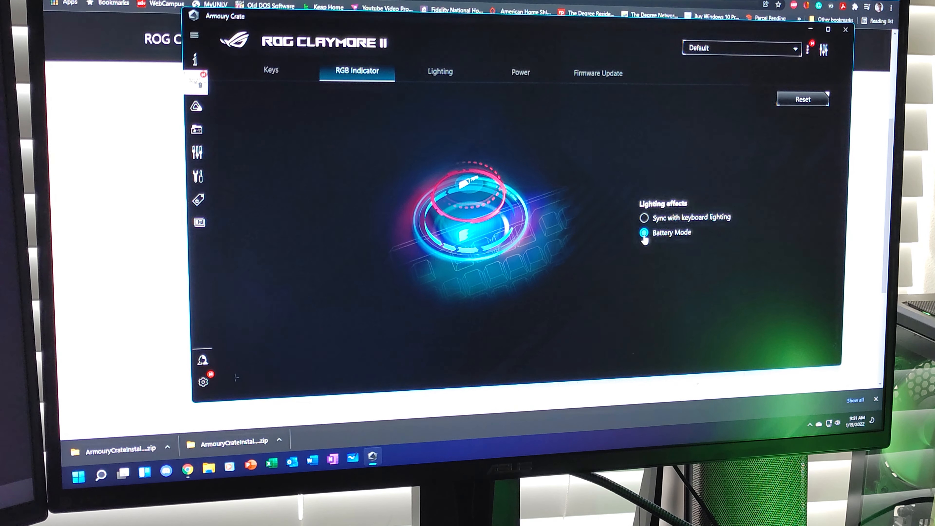
pyautogui.click(439, 72)
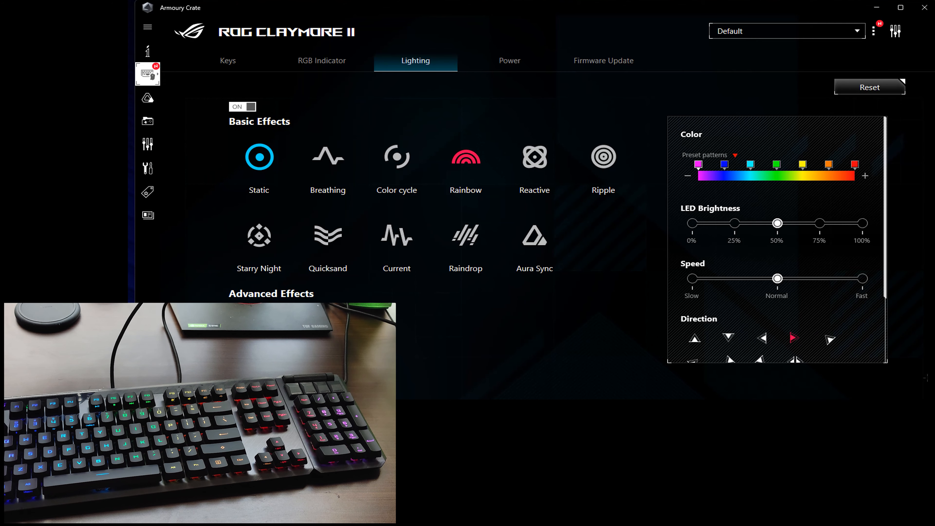
# Apply the Static effect at 100% LED brightness, try green, then switch to Breathing.
pyautogui.click(259, 157)
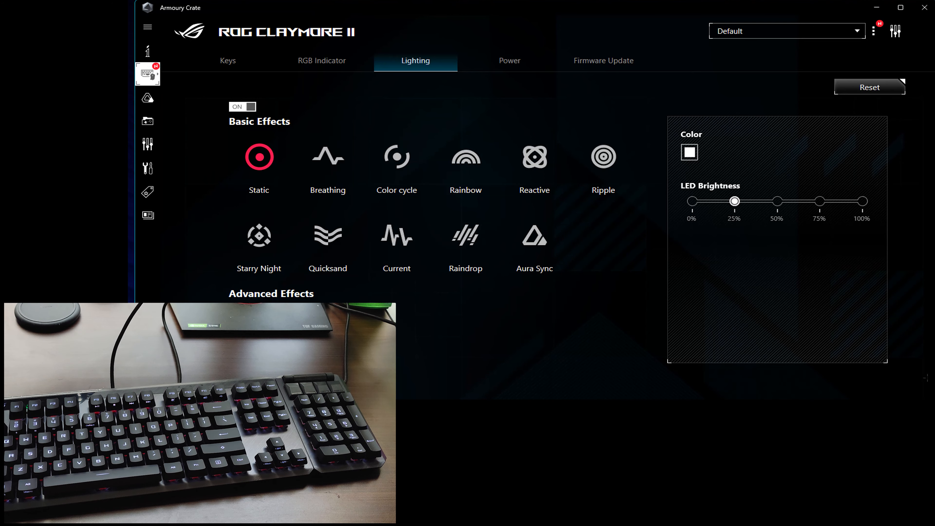
pyautogui.moveTo(734, 201); pyautogui.dragTo(863, 201)
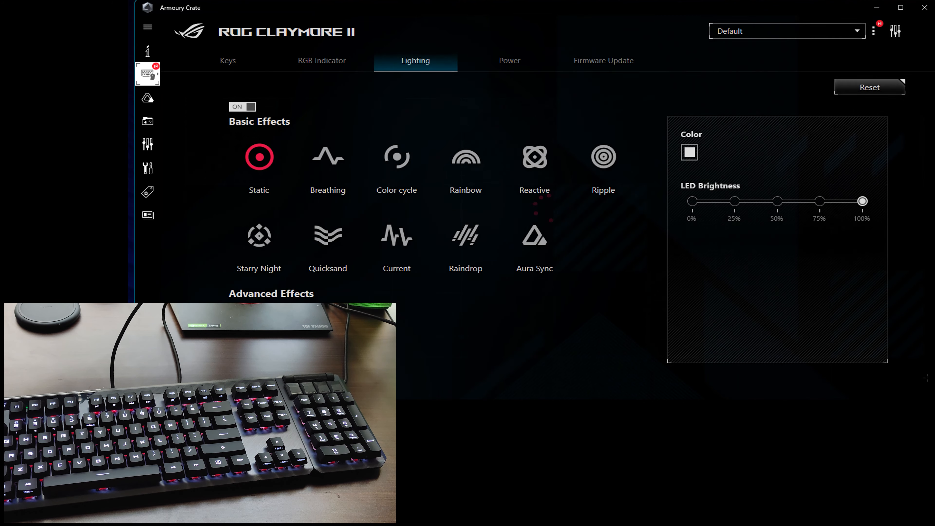
pyautogui.click(690, 152)
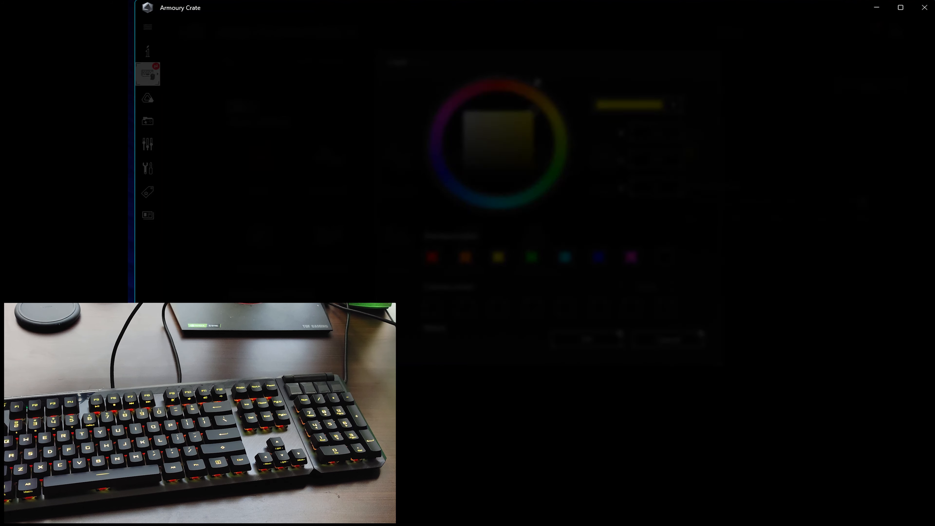
pyautogui.click(531, 257)
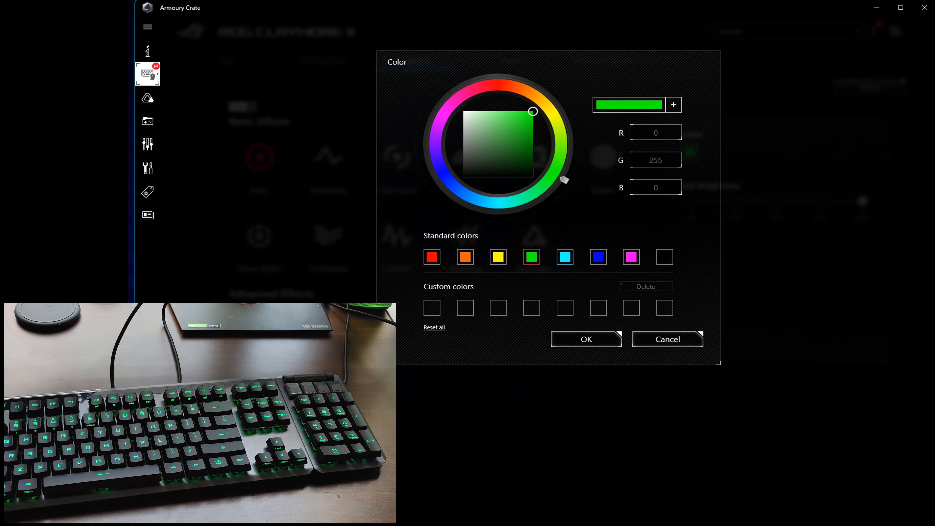
pyautogui.click(599, 257)
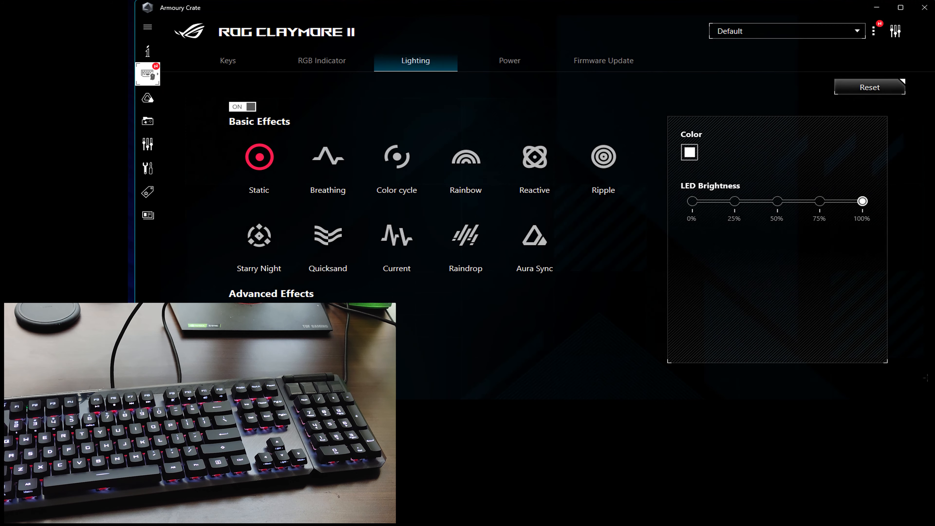
pyautogui.click(328, 157)
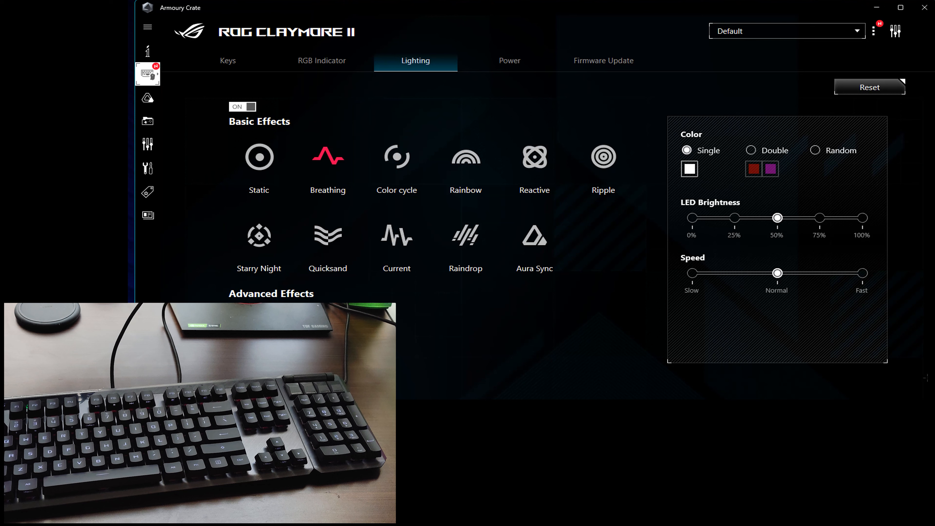
# Try Color cycle, Rainbow, Reactive and Quicksand effects, ending on Raindrop.
pyautogui.click(397, 156)
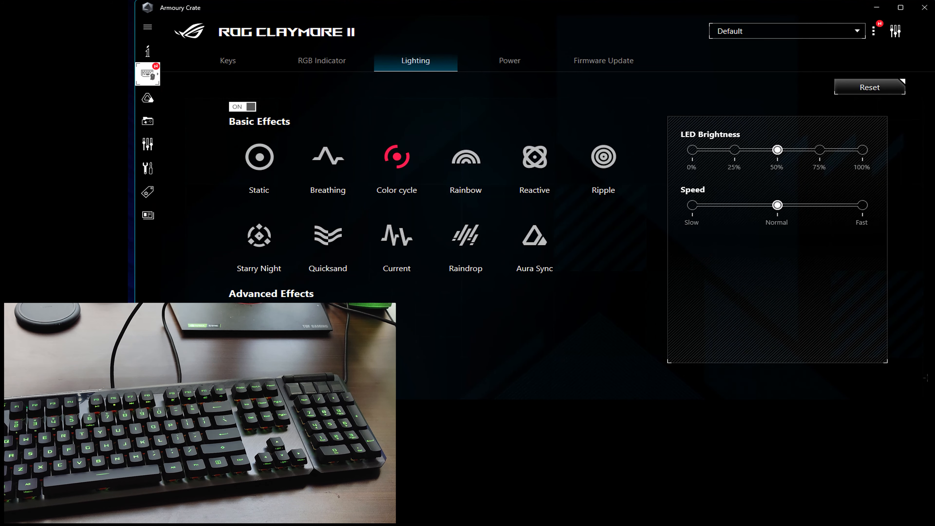
pyautogui.click(465, 157)
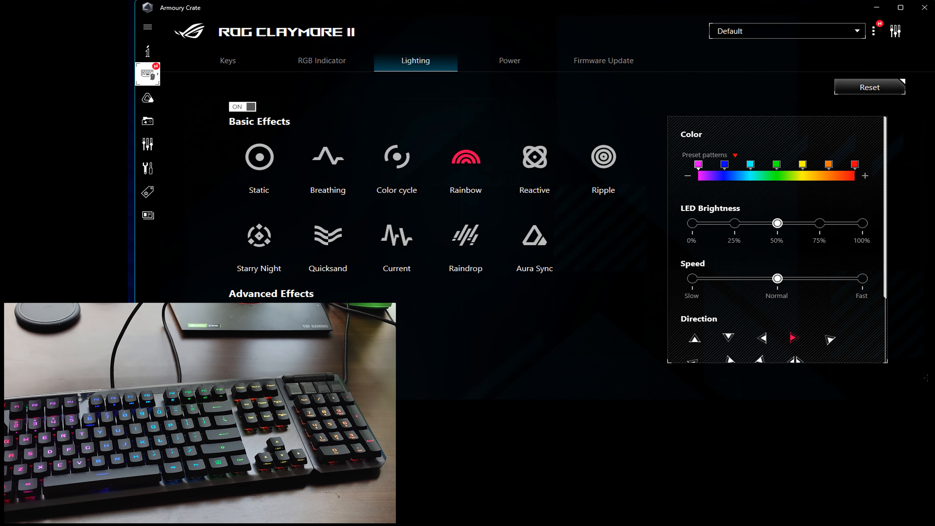
pyautogui.click(534, 157)
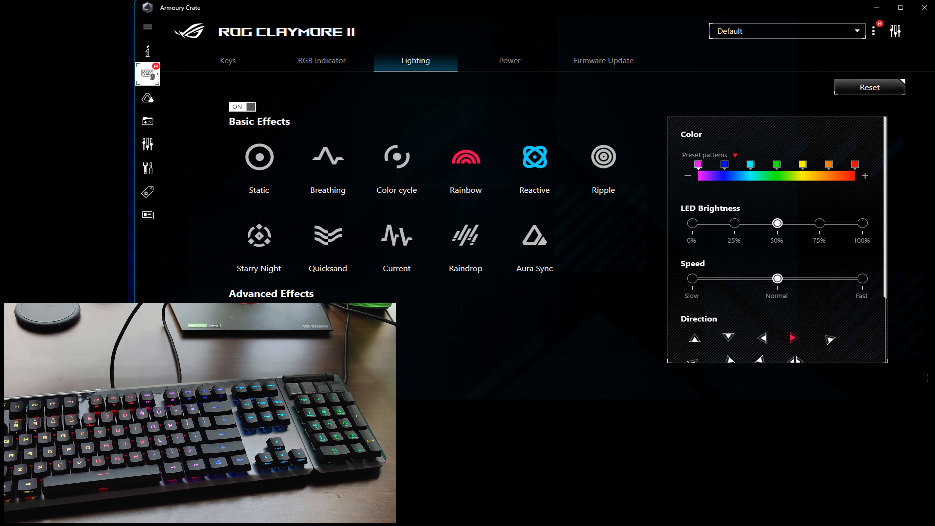
pyautogui.click(535, 158)
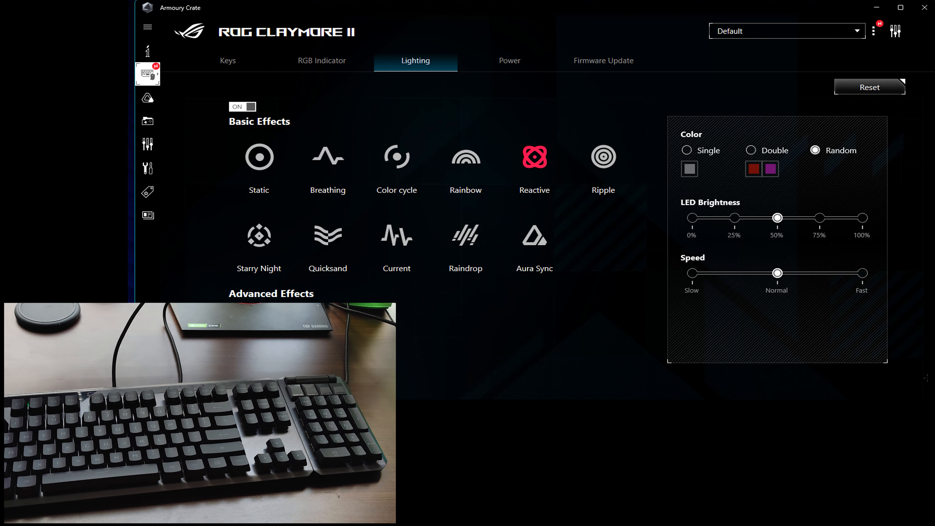
pyautogui.click(603, 157)
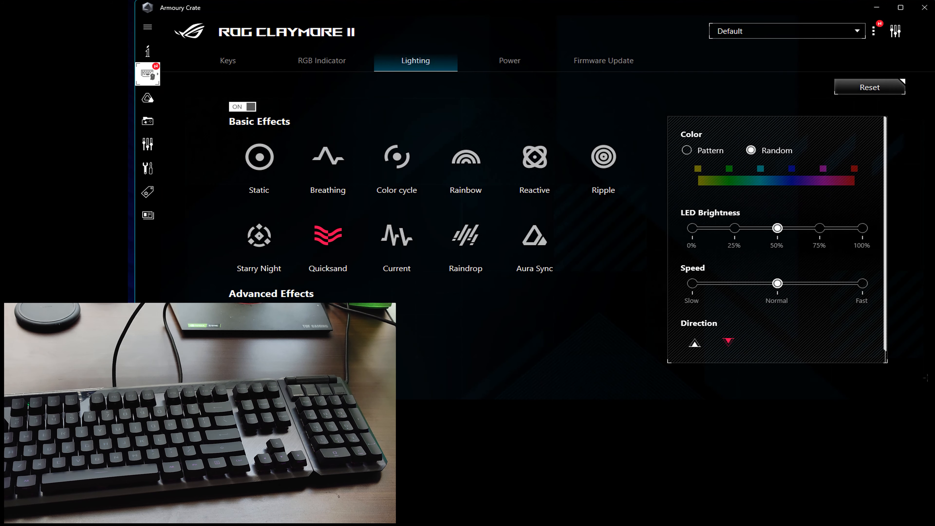
pyautogui.click(396, 234)
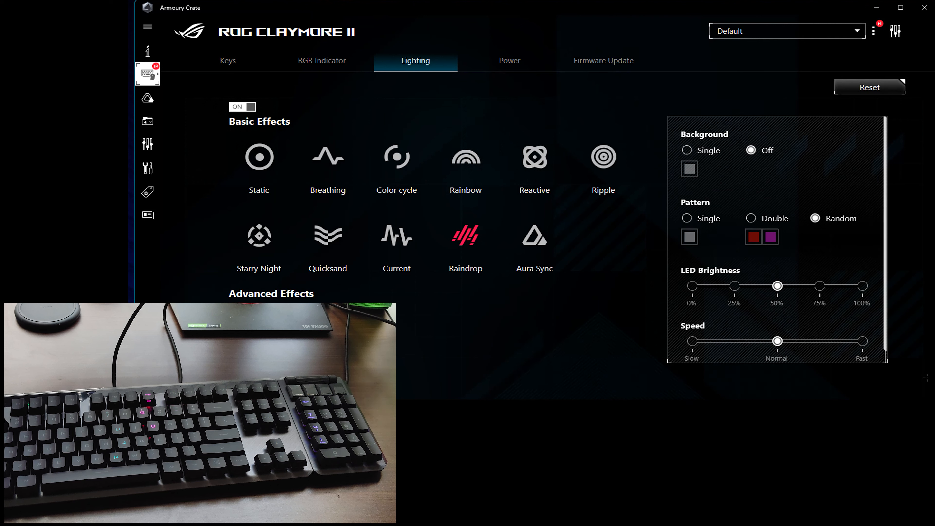
# Hand the keyboard lighting over to Aura Sync and move to its Power settings.
pyautogui.click(535, 234)
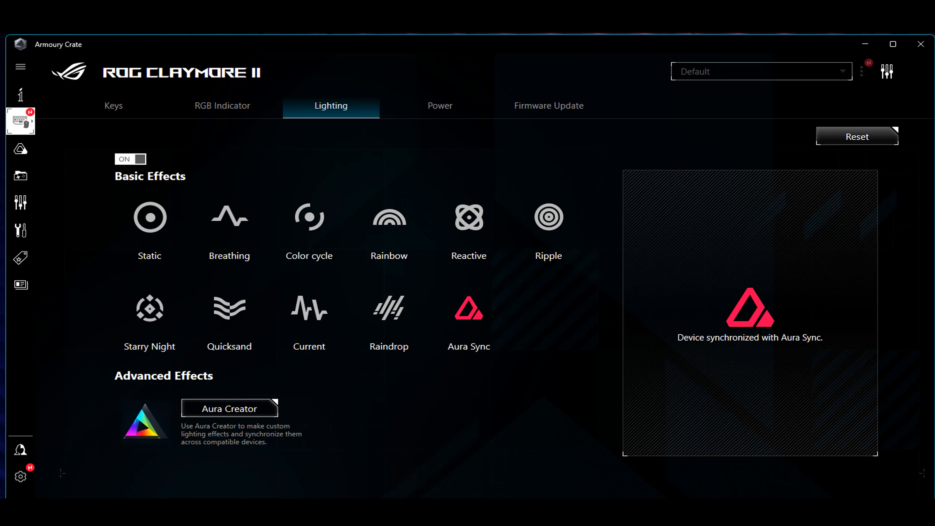
pyautogui.click(439, 106)
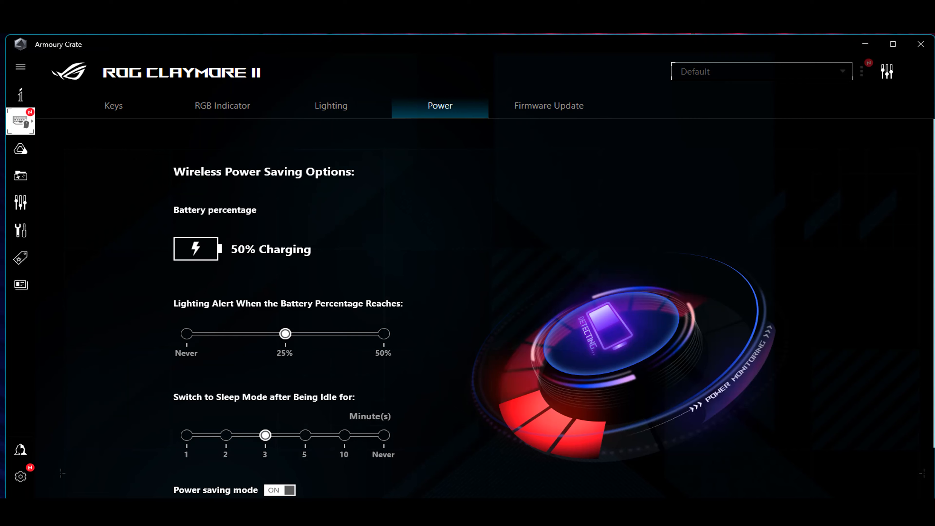
# Set the sleep timer to 5 idle minutes and show the firmware version (11.71.14).
pyautogui.scroll(-3)
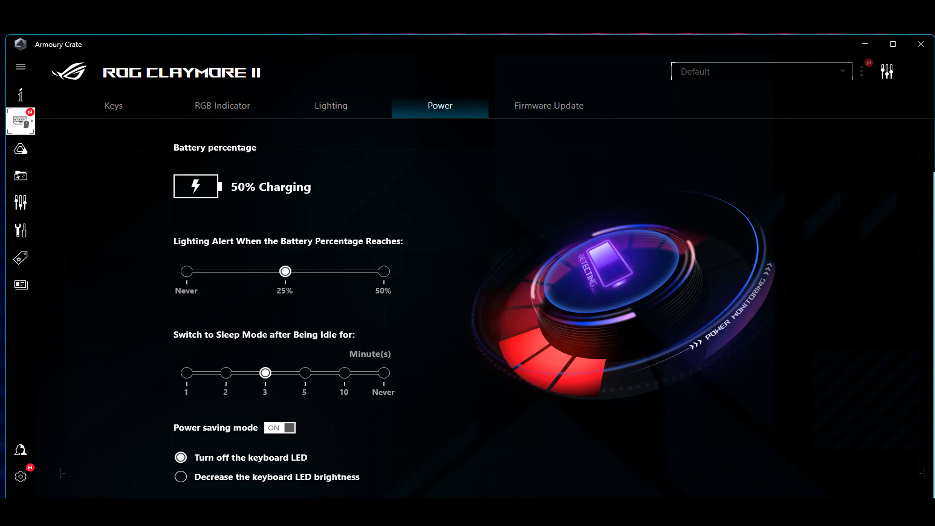
pyautogui.click(305, 373)
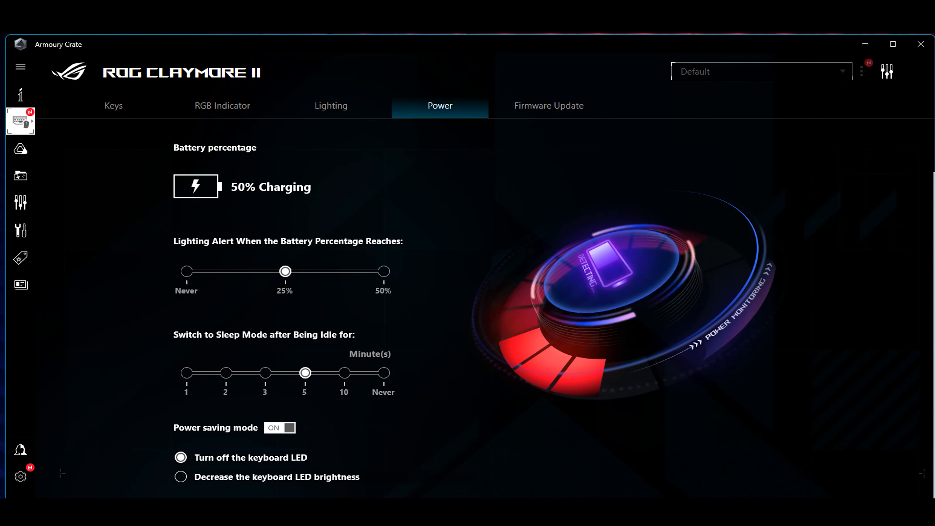
pyautogui.click(549, 106)
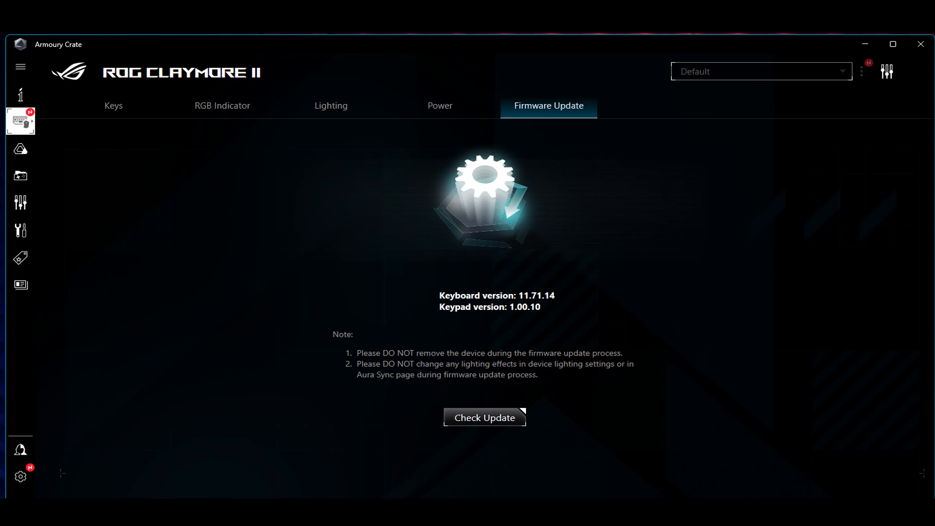